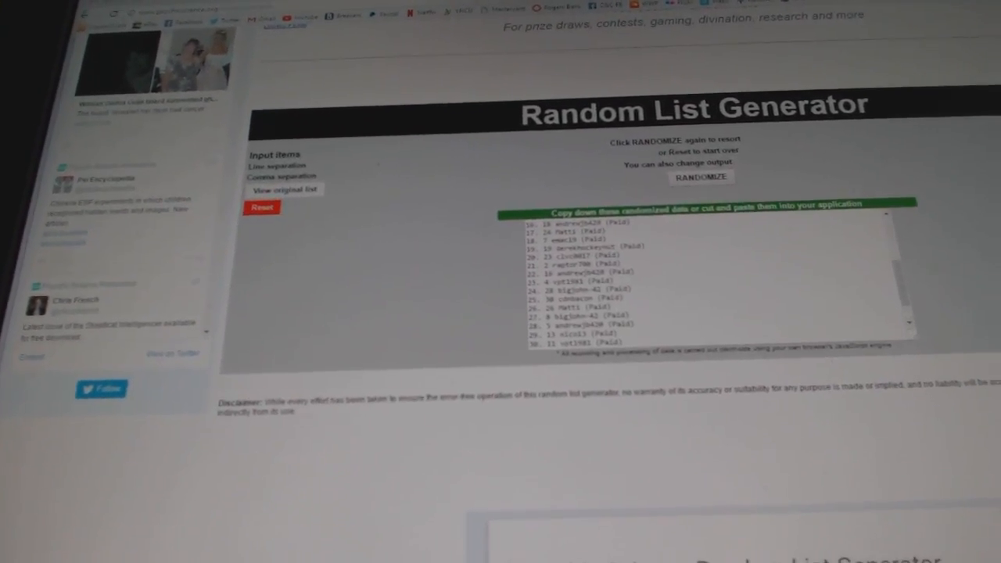
Step: Replace the participant names with team names, randomize them, then reshuffle the list
left_click(702, 177)
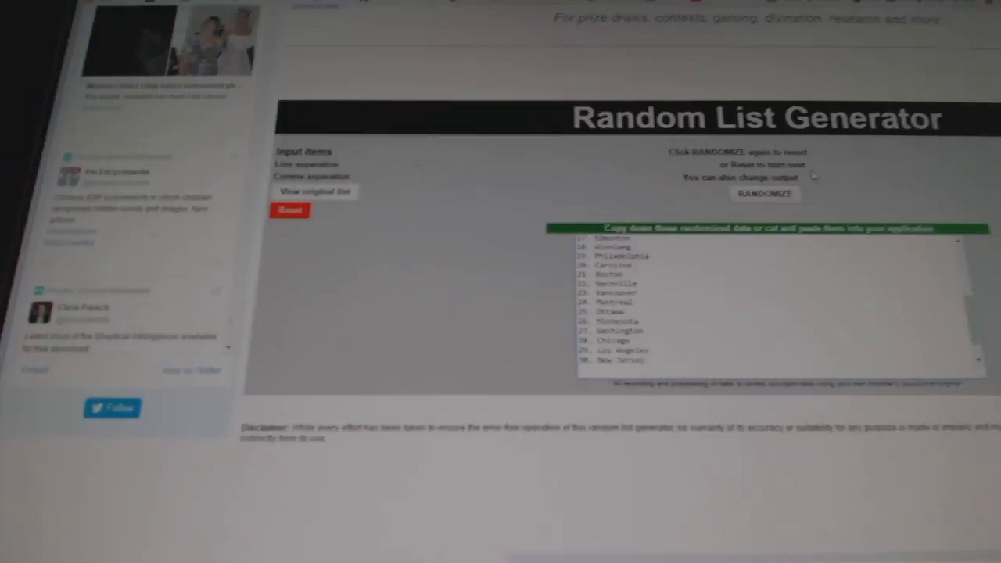
left_click(765, 193)
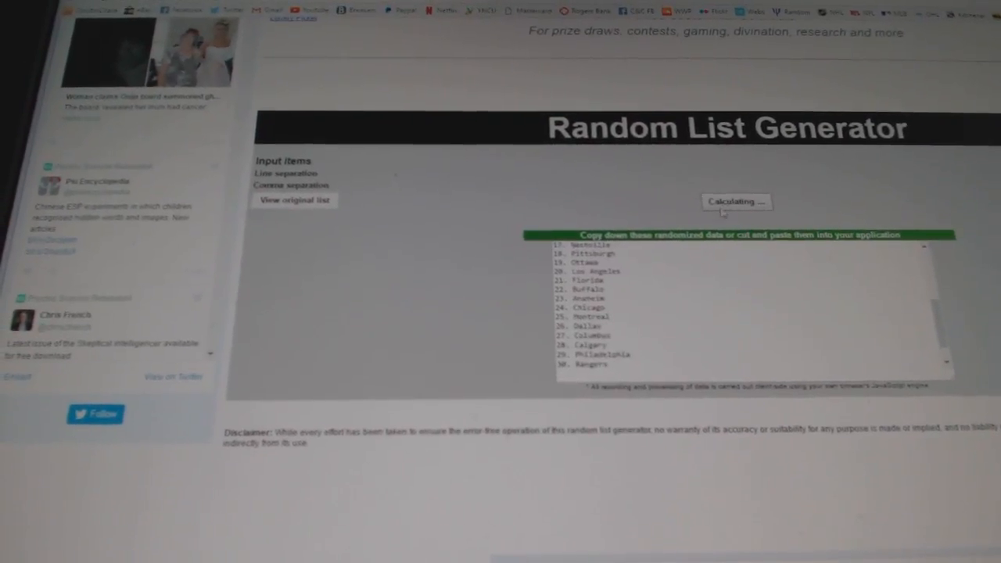